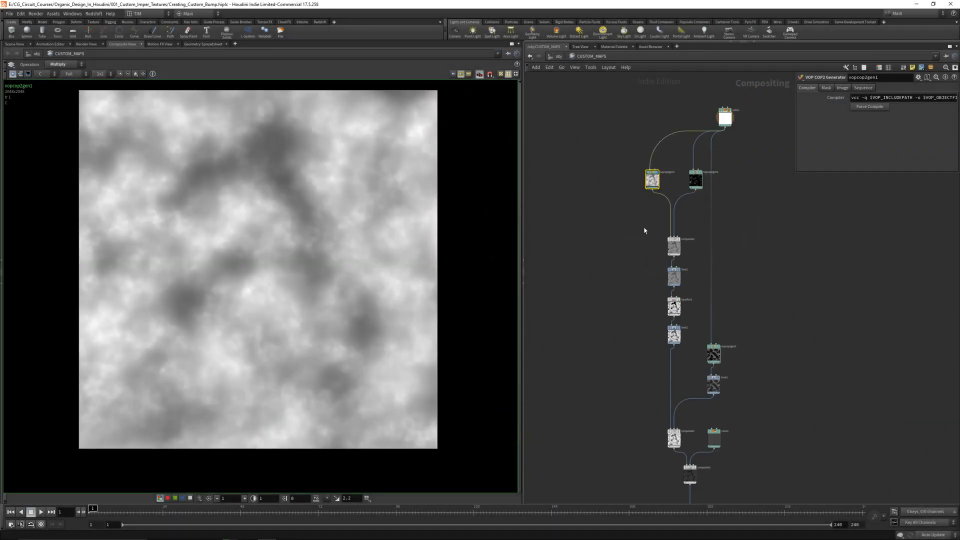
Step: Switch to the Procedural_Design_L_Sytems main_geo scene of clustered boxes with Redshift proxy outputs
left_click(660, 388)
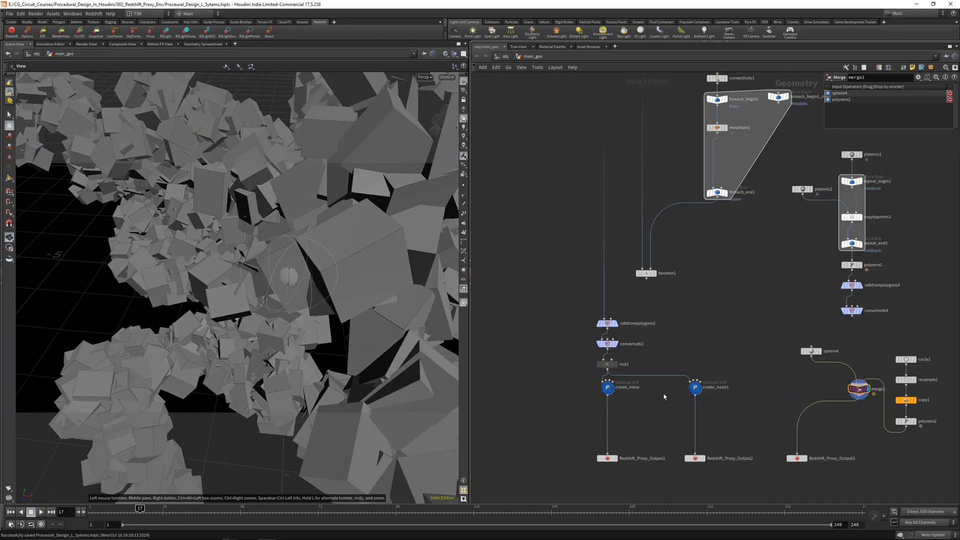
Step: Show the Line_Growth_RnD geo1 fiber-growth scene, then bring up the rendered sneaker animation
left_click(607, 386)
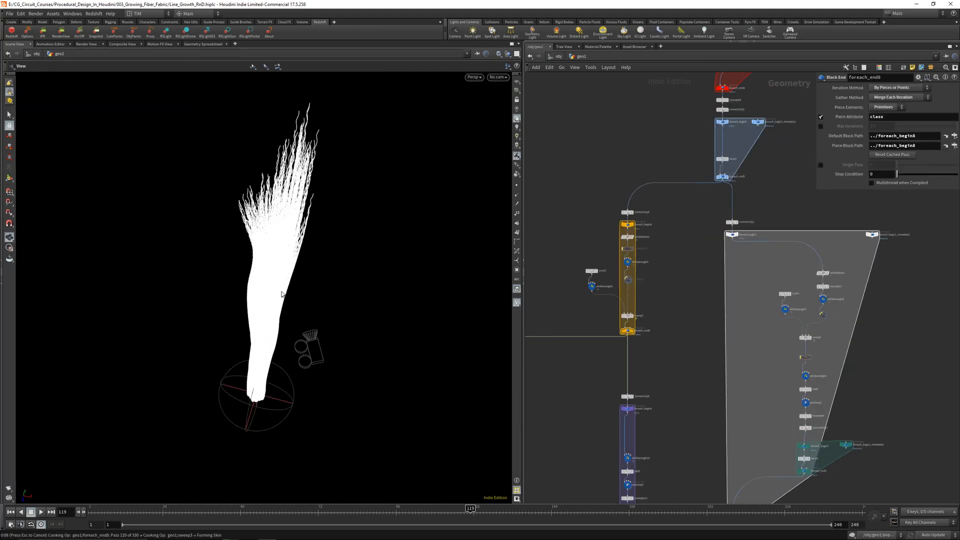
left_click(627, 331)
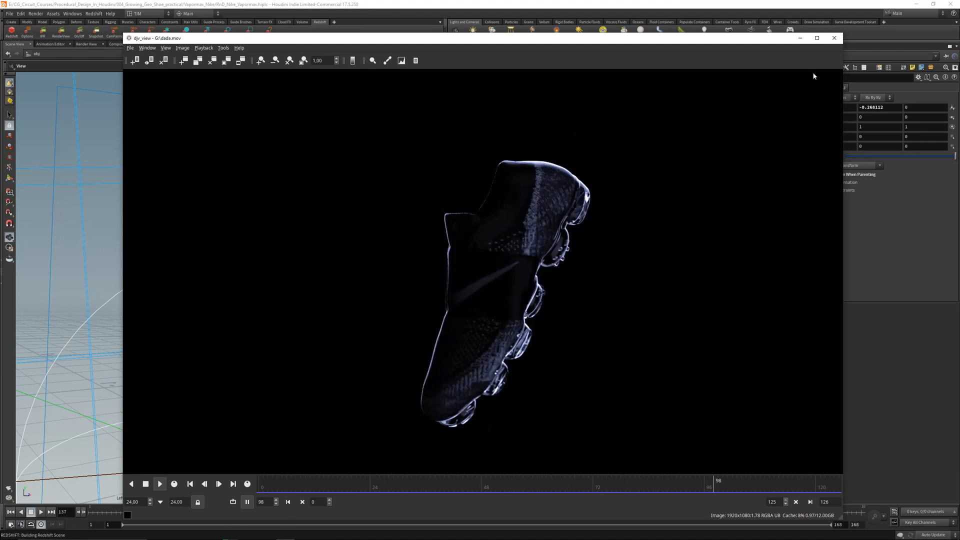
Step: Close the MPlay flipbook to reveal the NIKE_SHOE network with displace_gradient2 selected
left_click(834, 37)
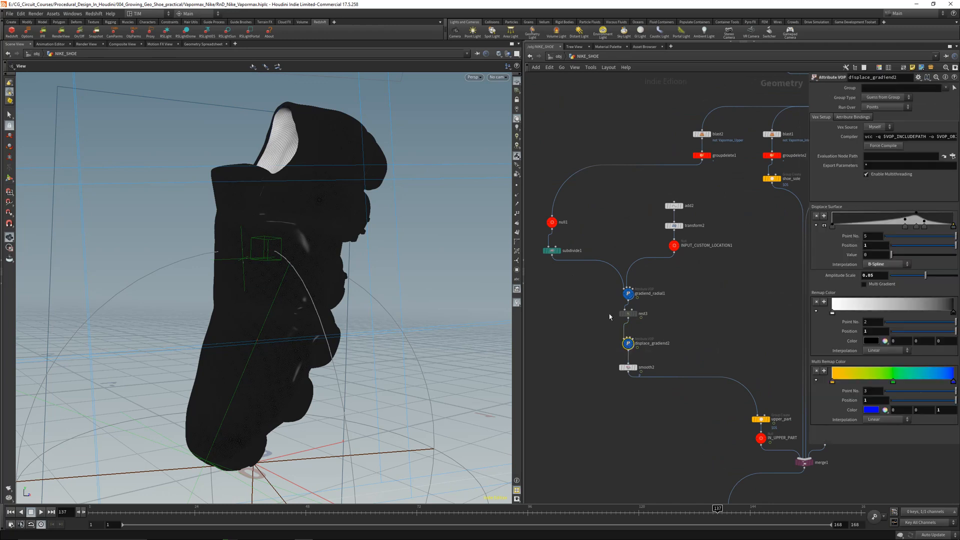